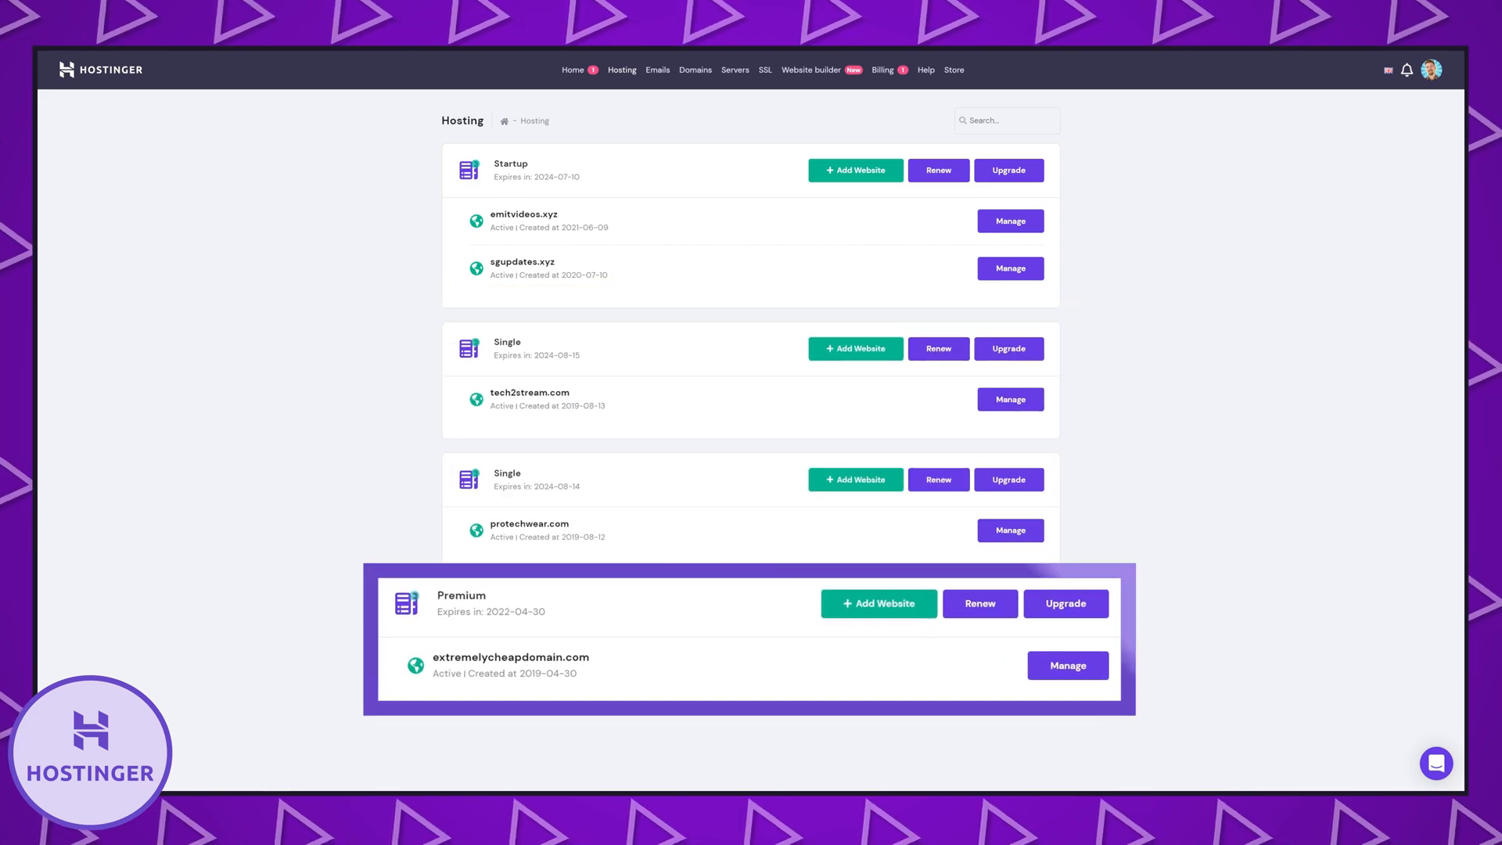
Let the resources animation play until the Cloud Startup, Professional and Global plan comparison appears
click(1065, 604)
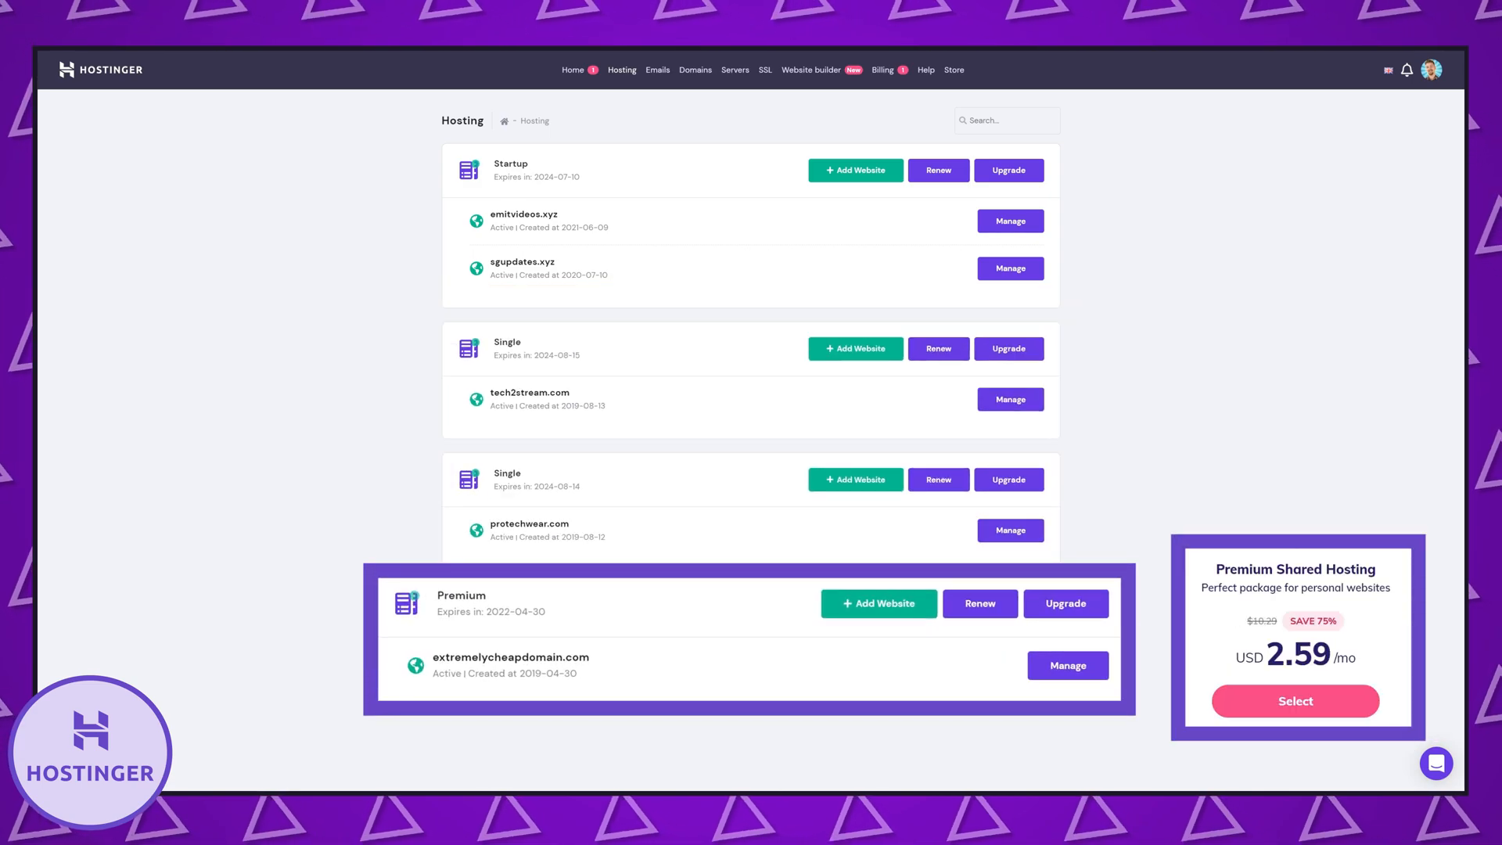
click(1295, 701)
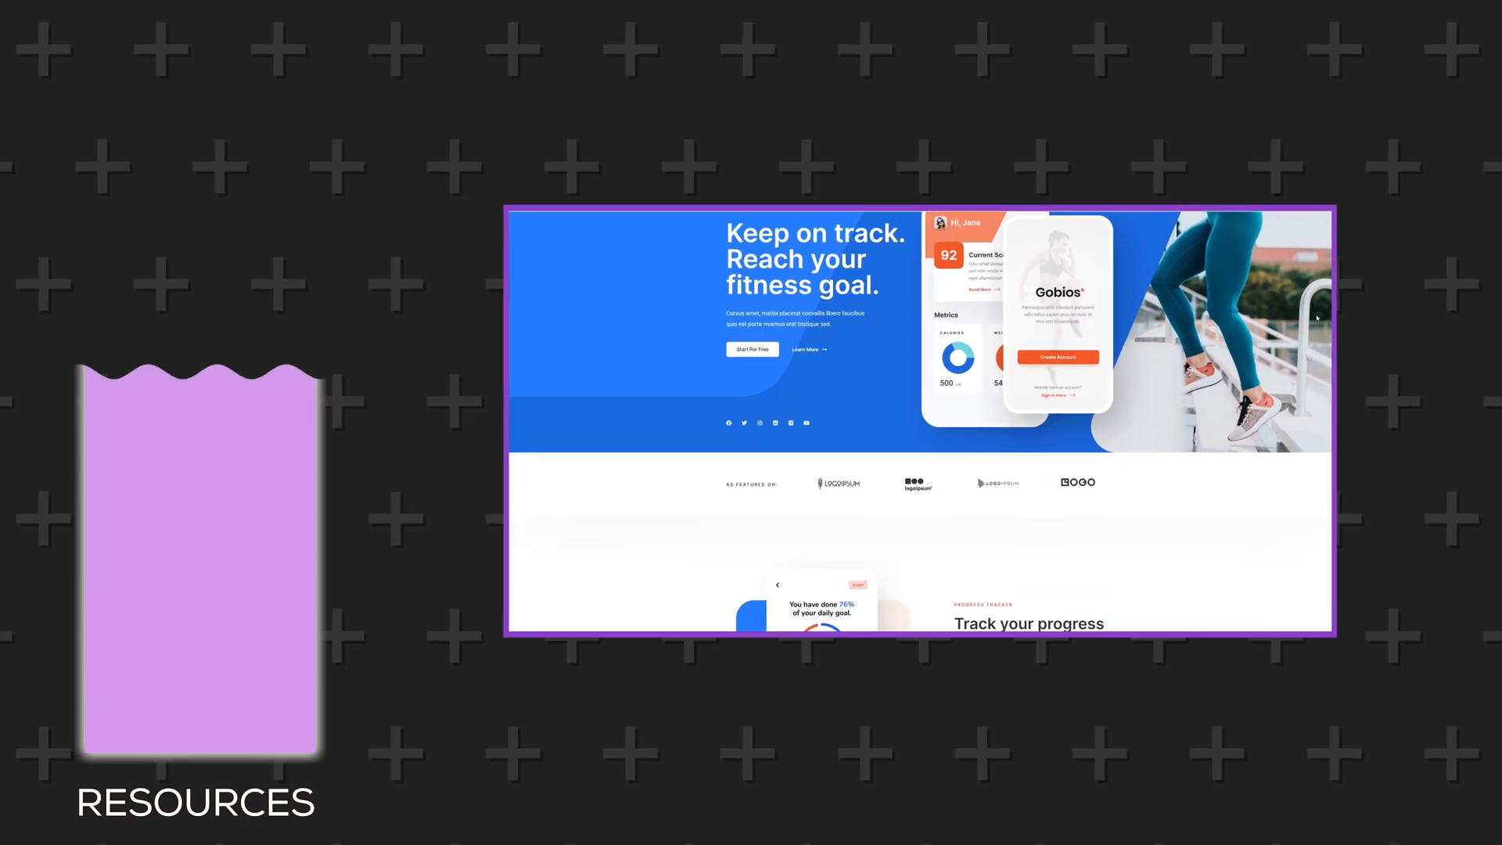
scroll(down, 3)
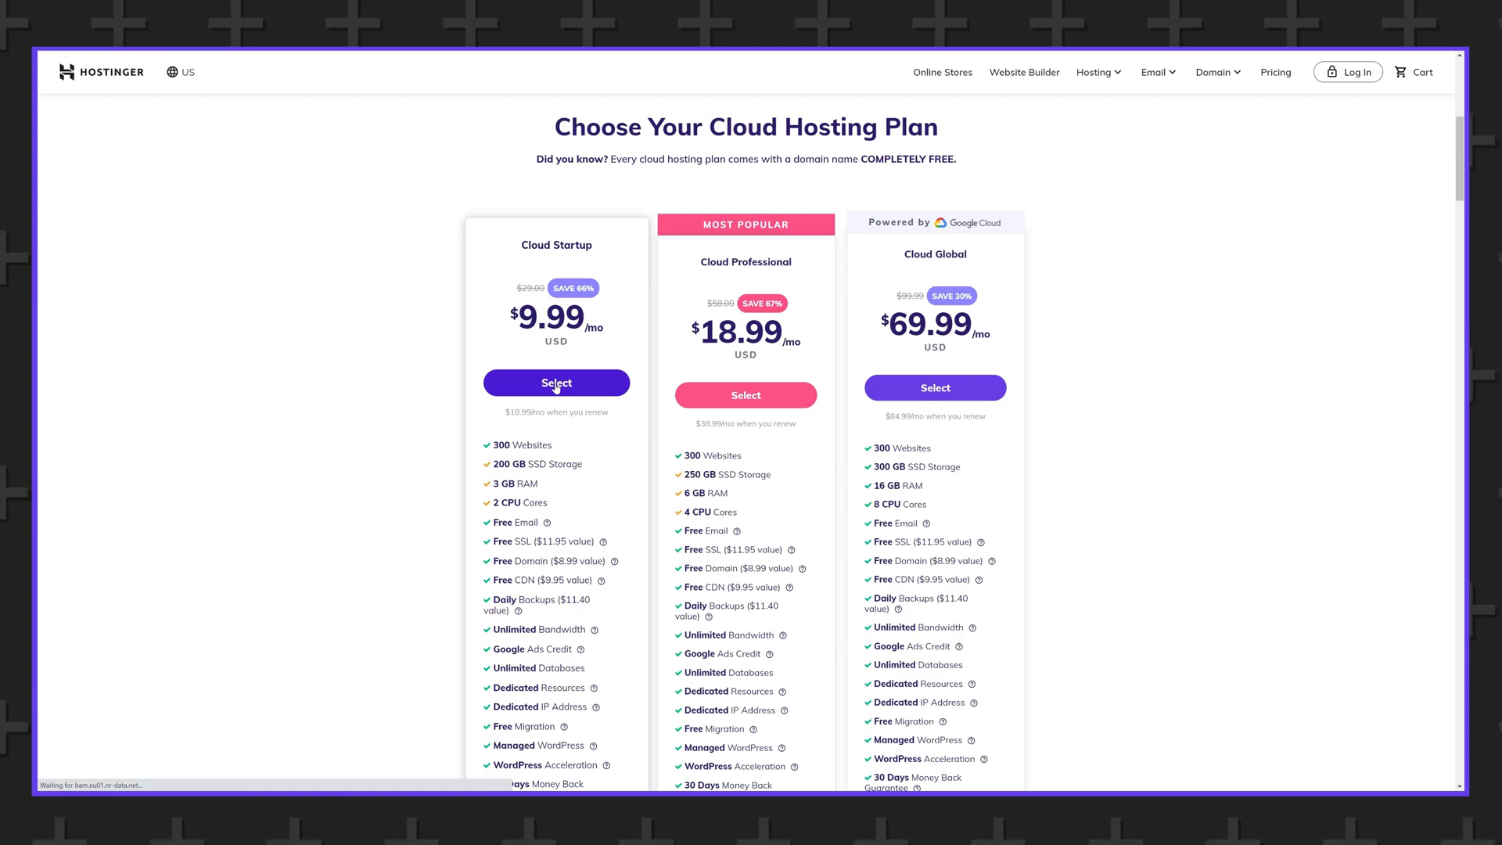
Apply coupon code EMITRE to the Cloud Startup checkout
click(556, 383)
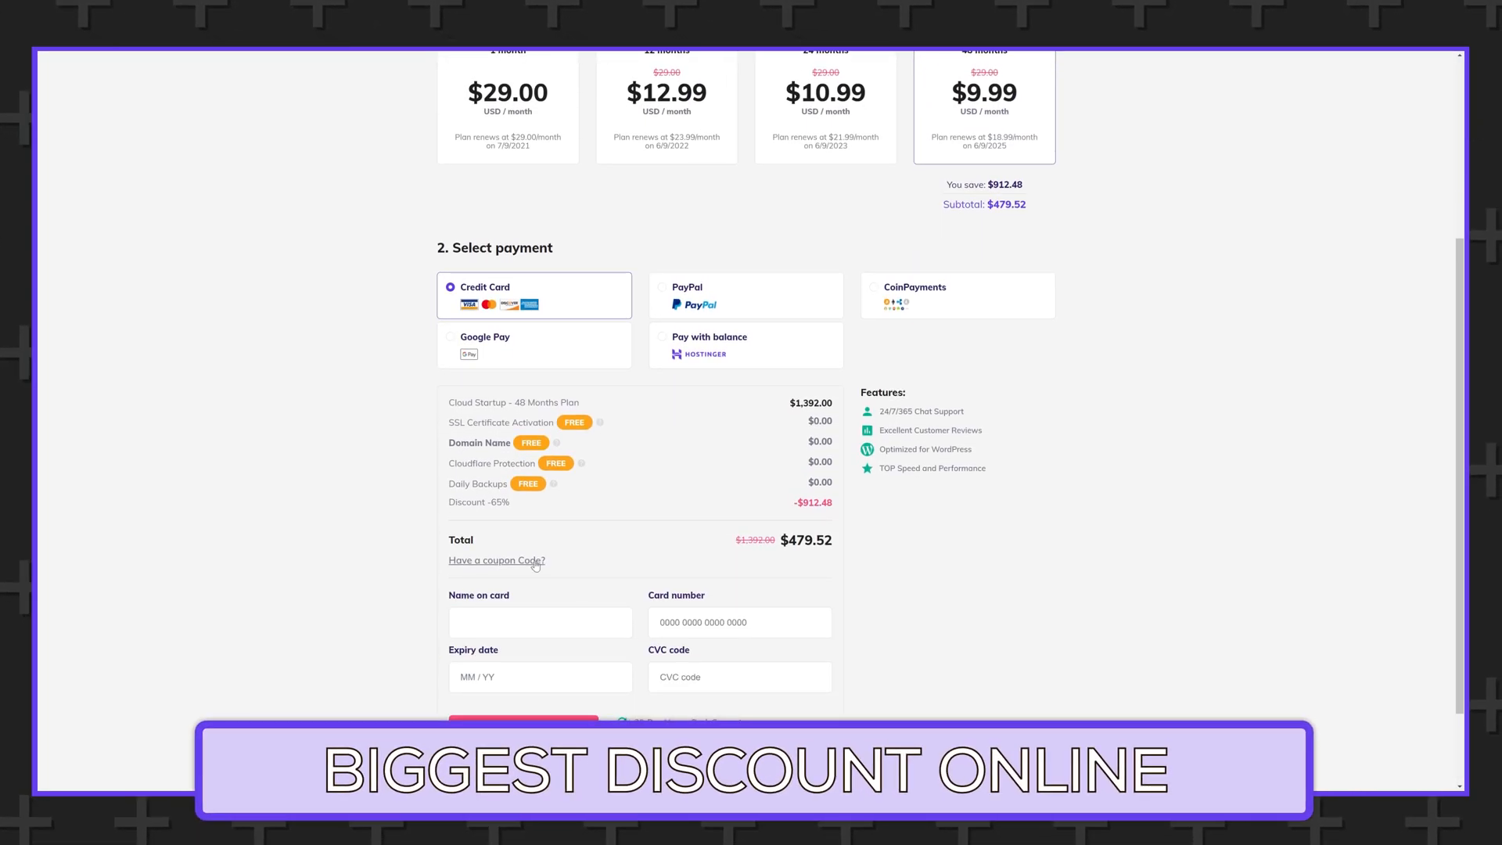
text(EMITRE)
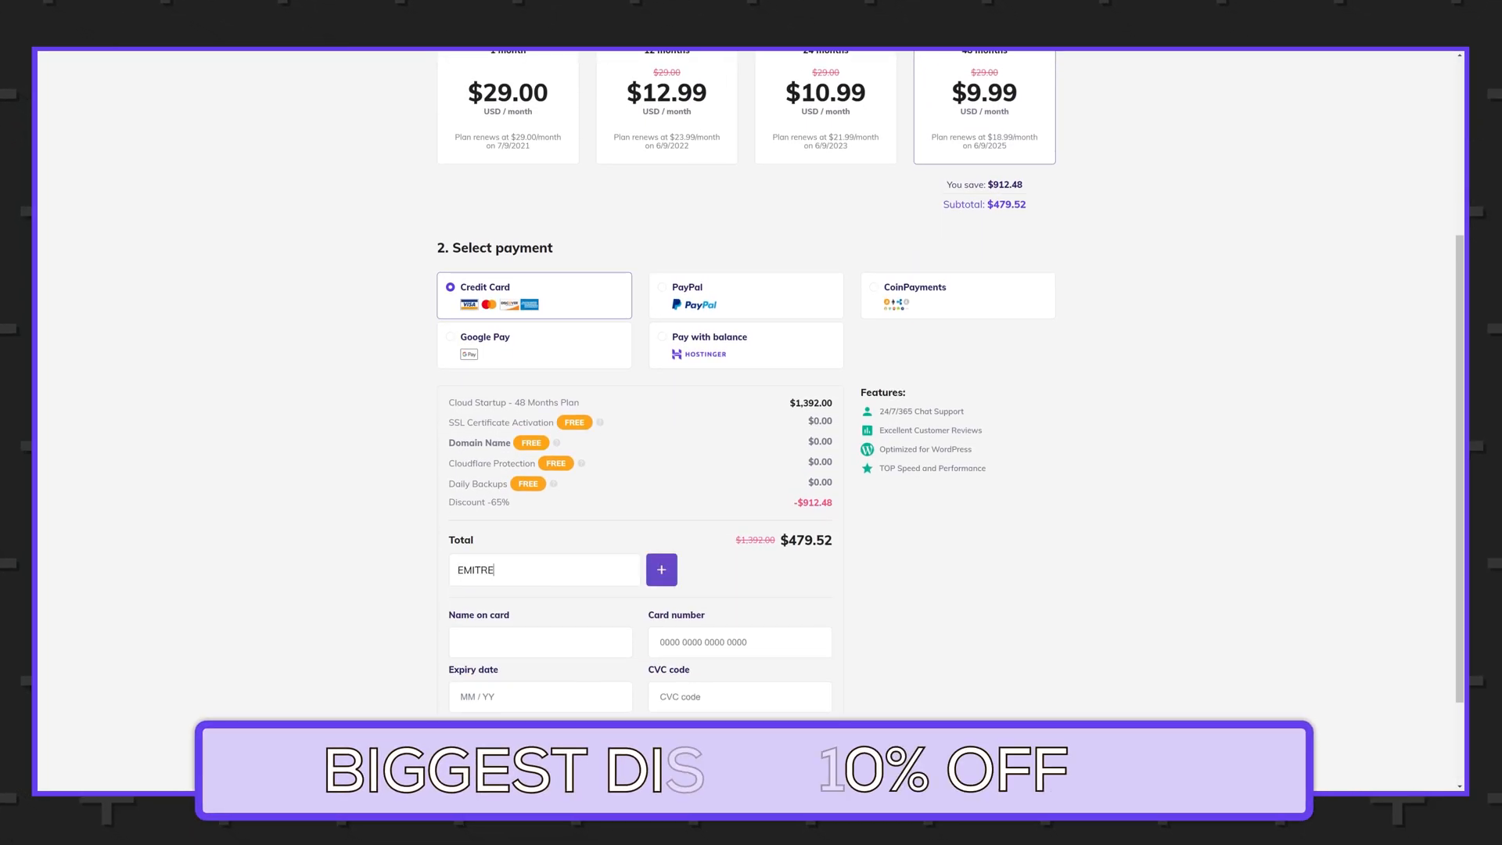
click(661, 570)
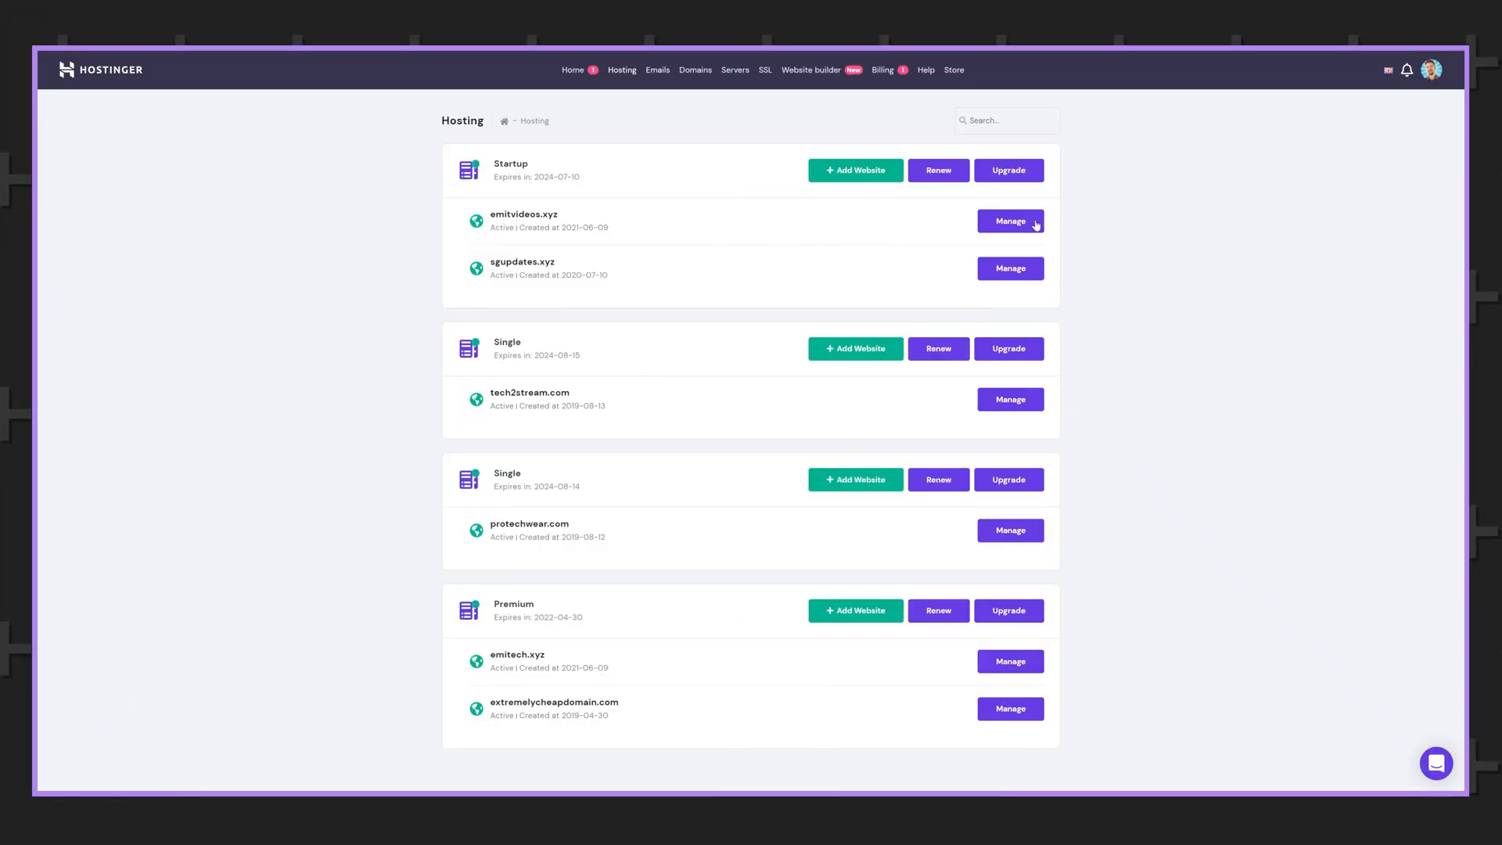
Manage the emitvideos.xyz hosting account and open its Auto Installer
click(1011, 222)
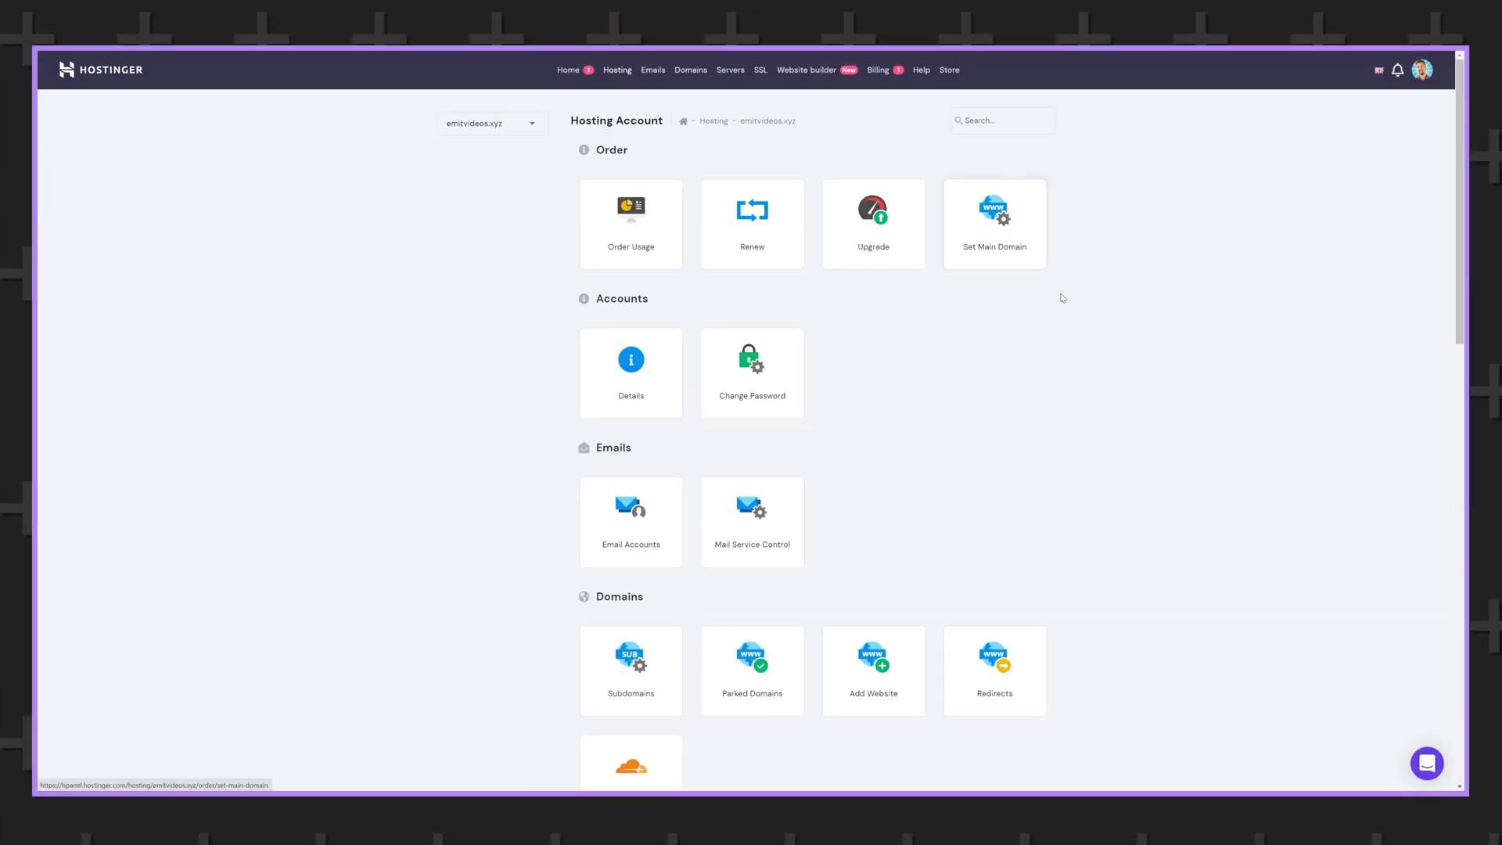
scroll(down, 3)
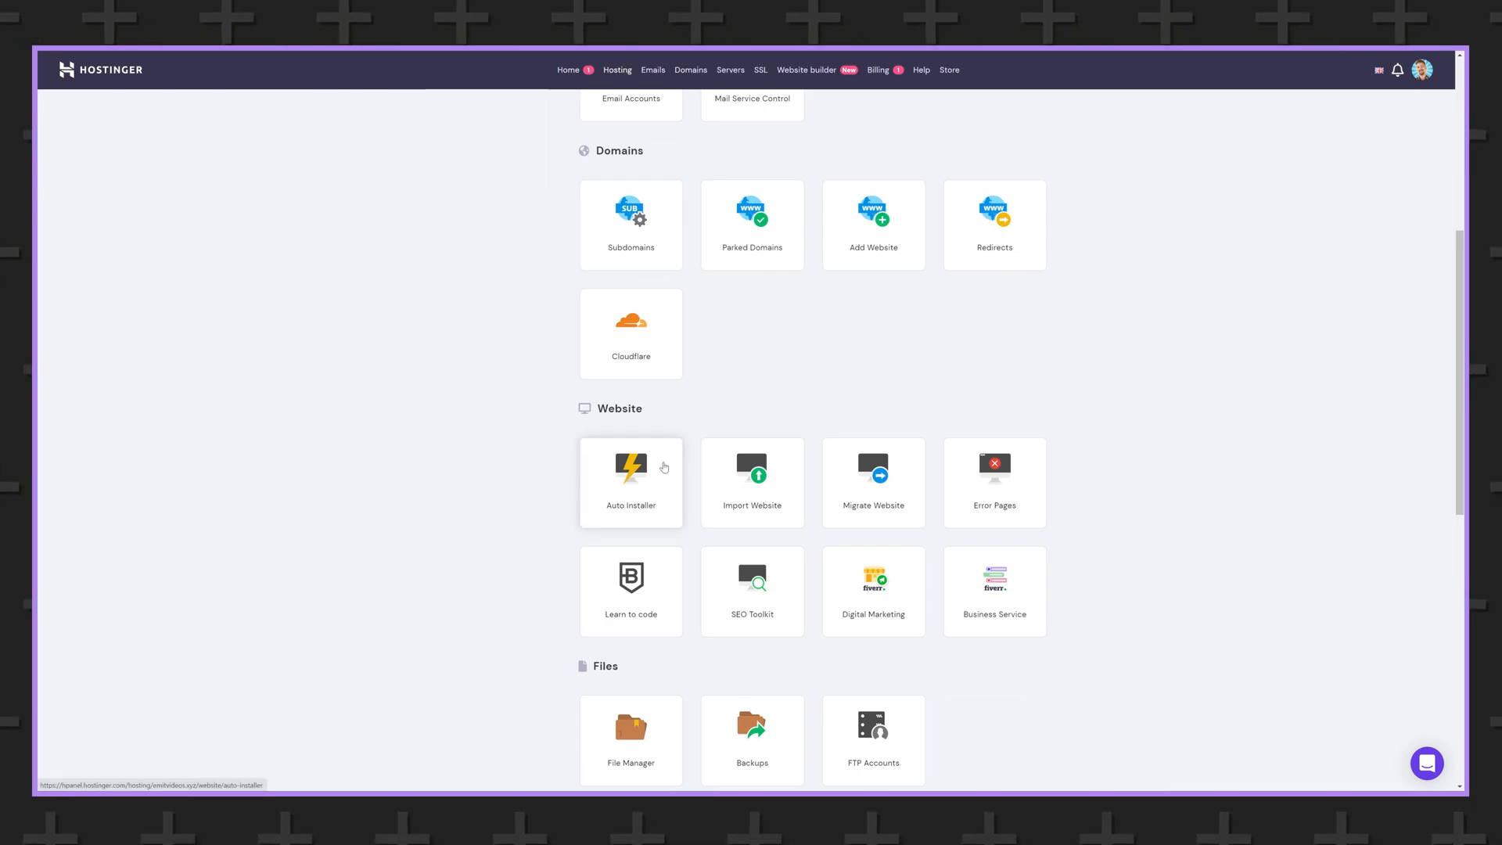
click(632, 483)
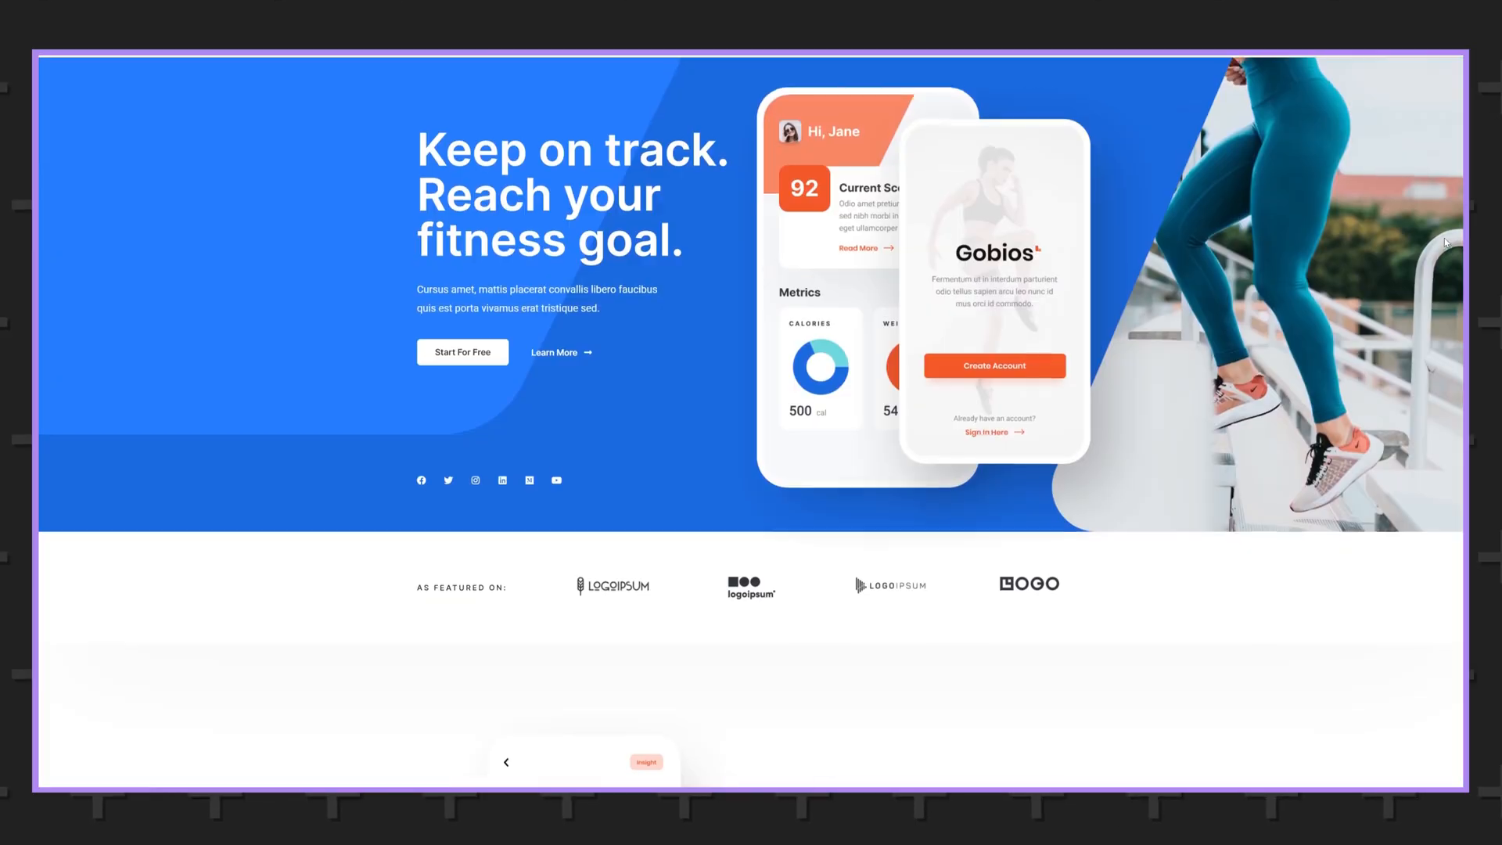
scroll(down, 3)
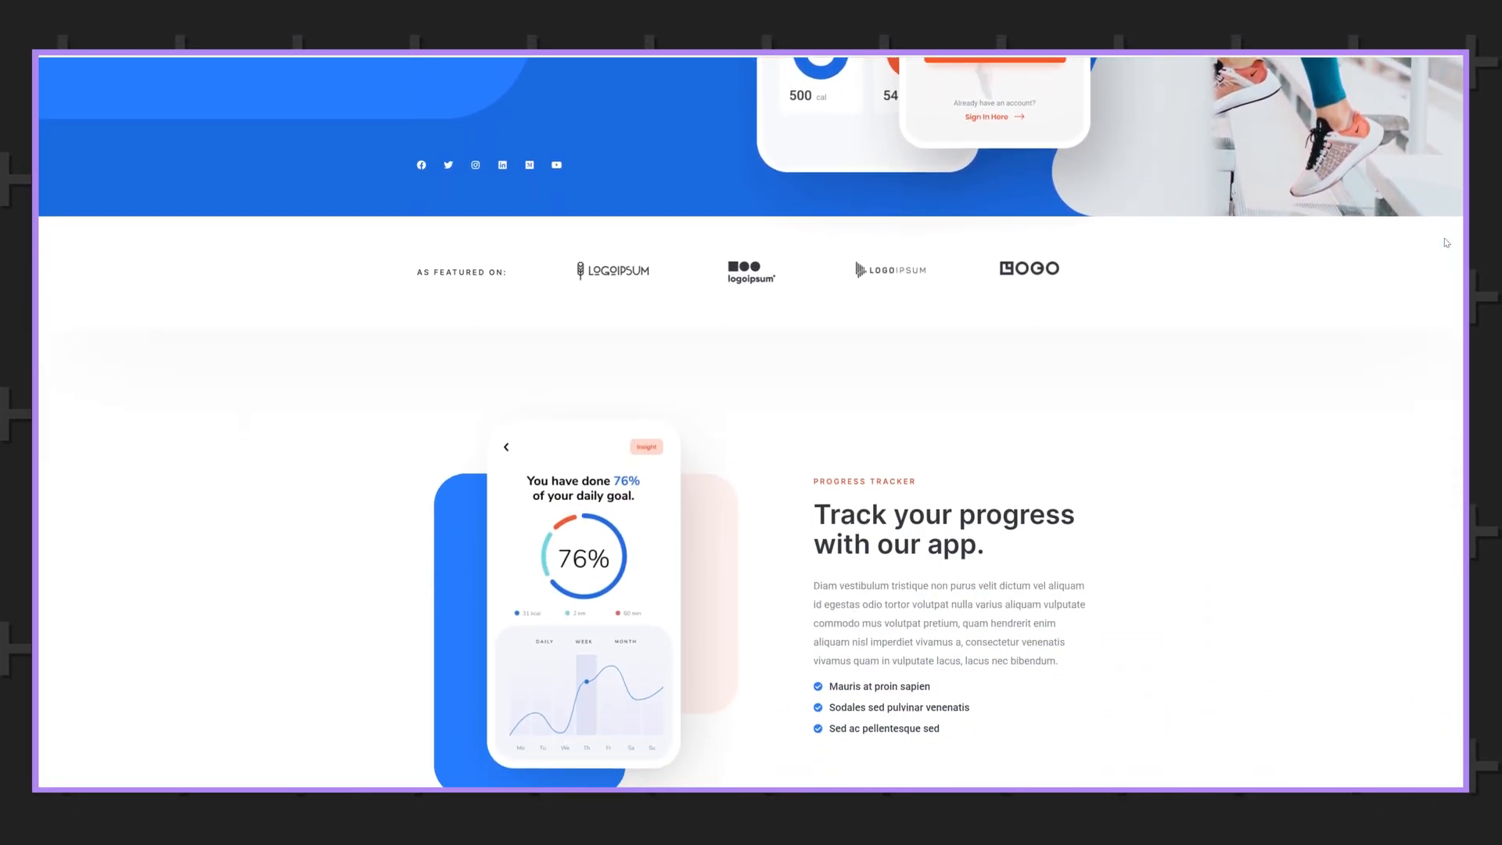
scroll(down, 3)
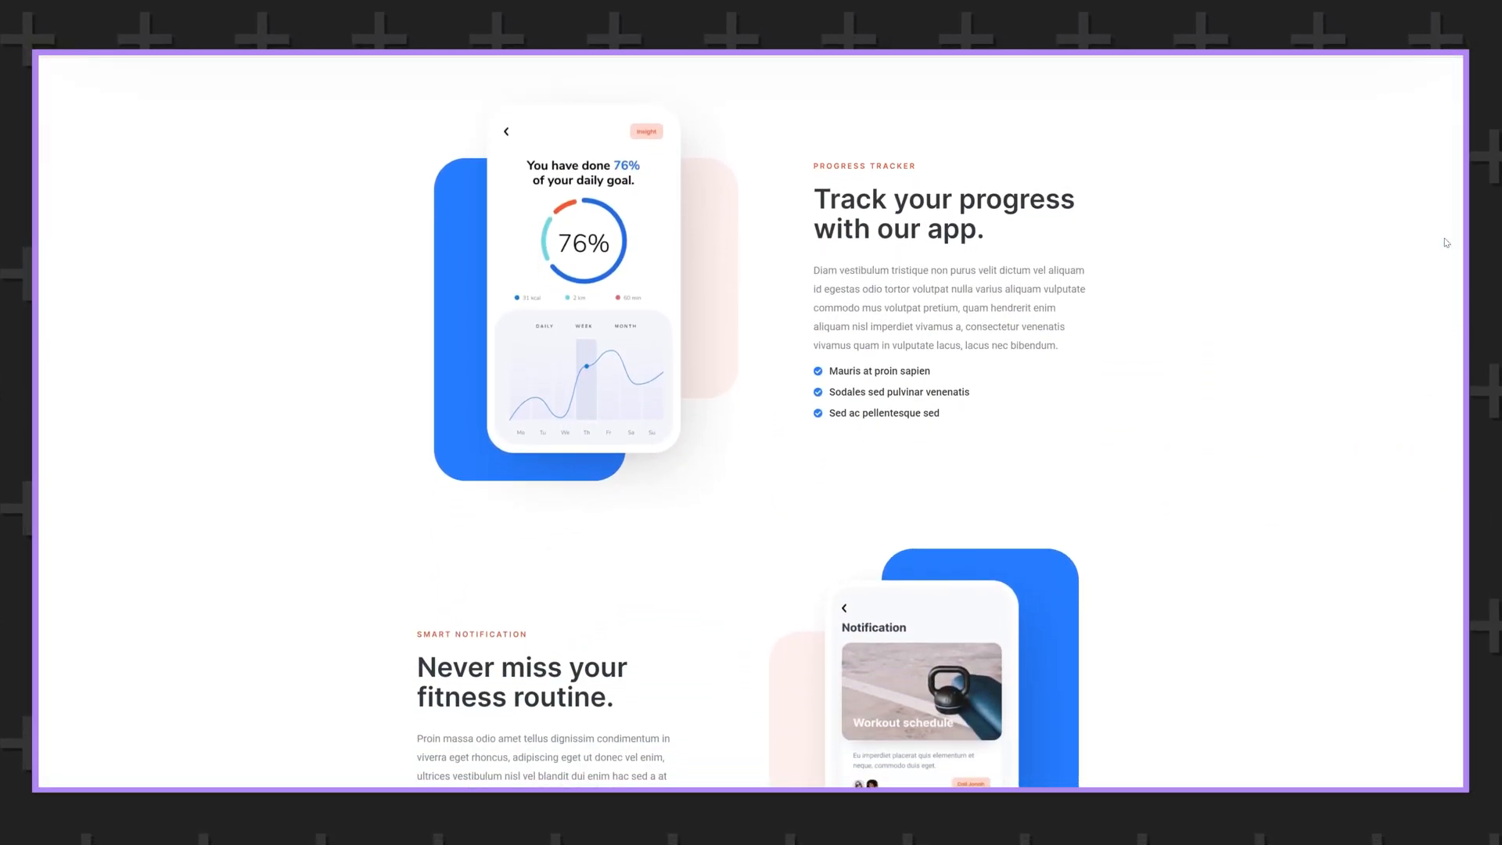
scroll(down, 3)
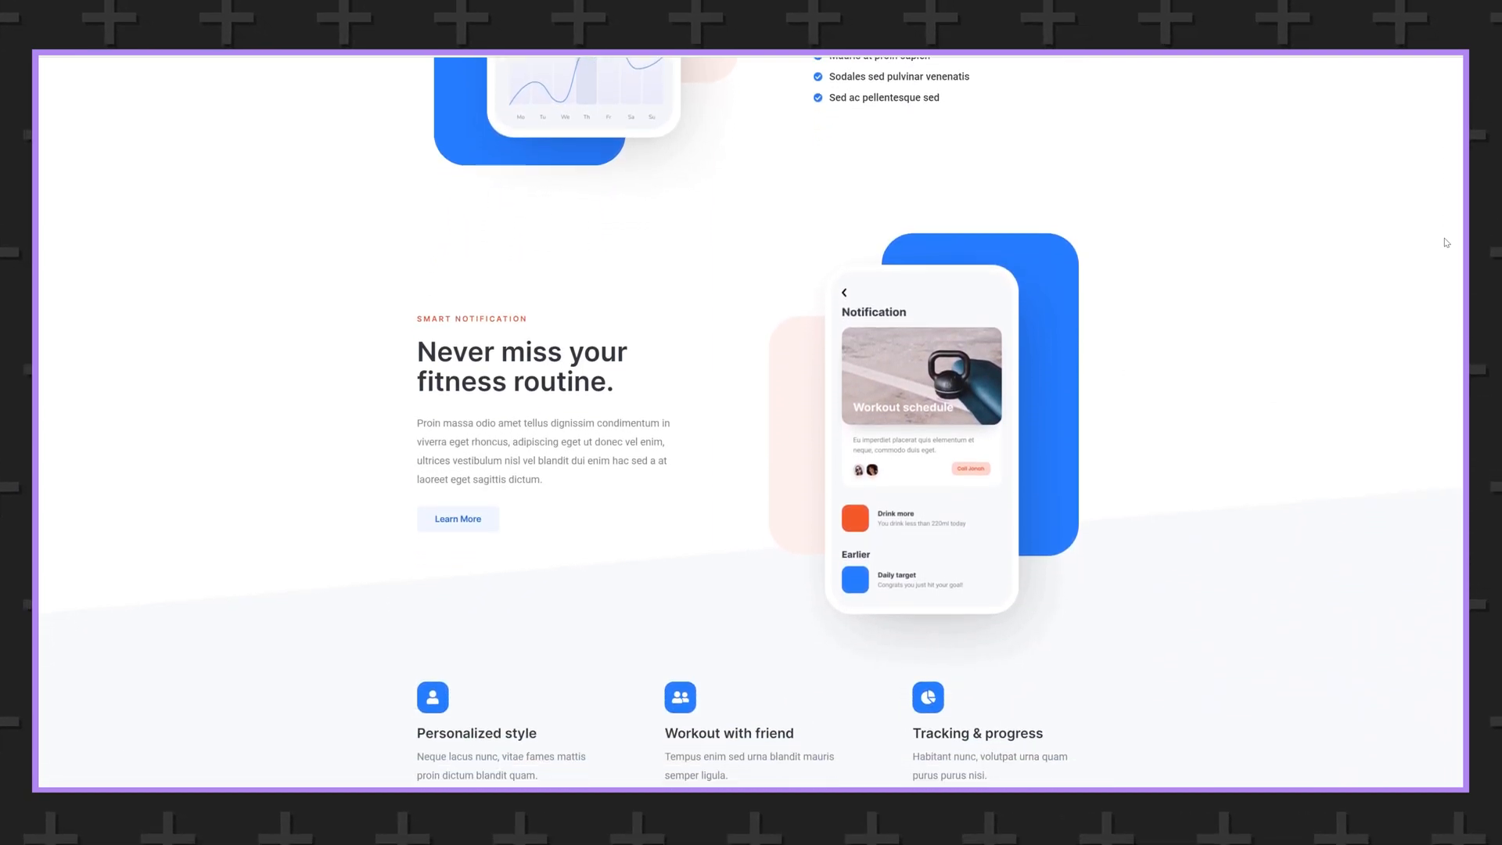
scroll(down, 3)
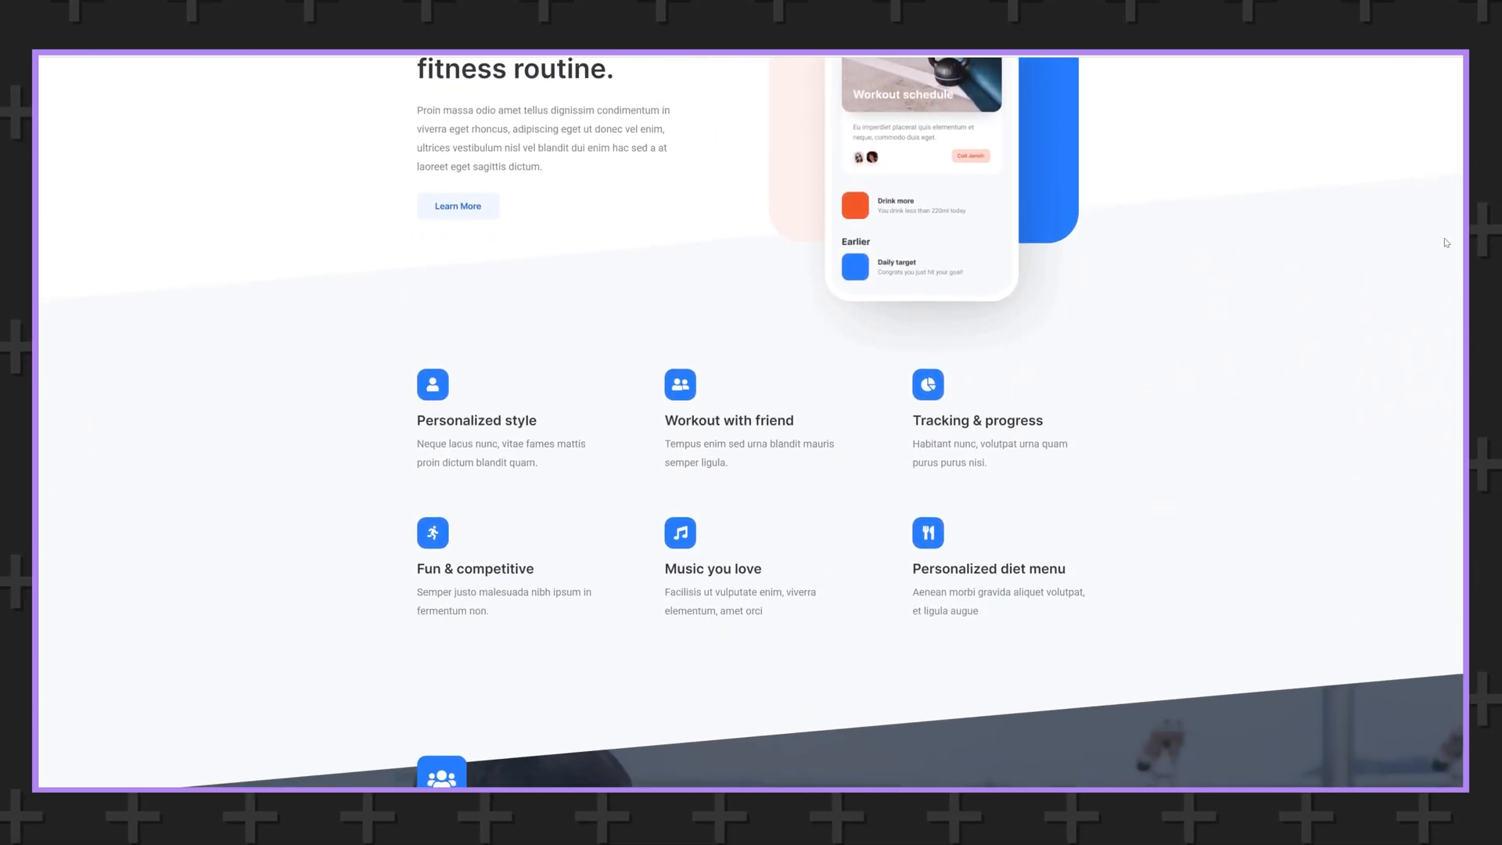
scroll(down, 3)
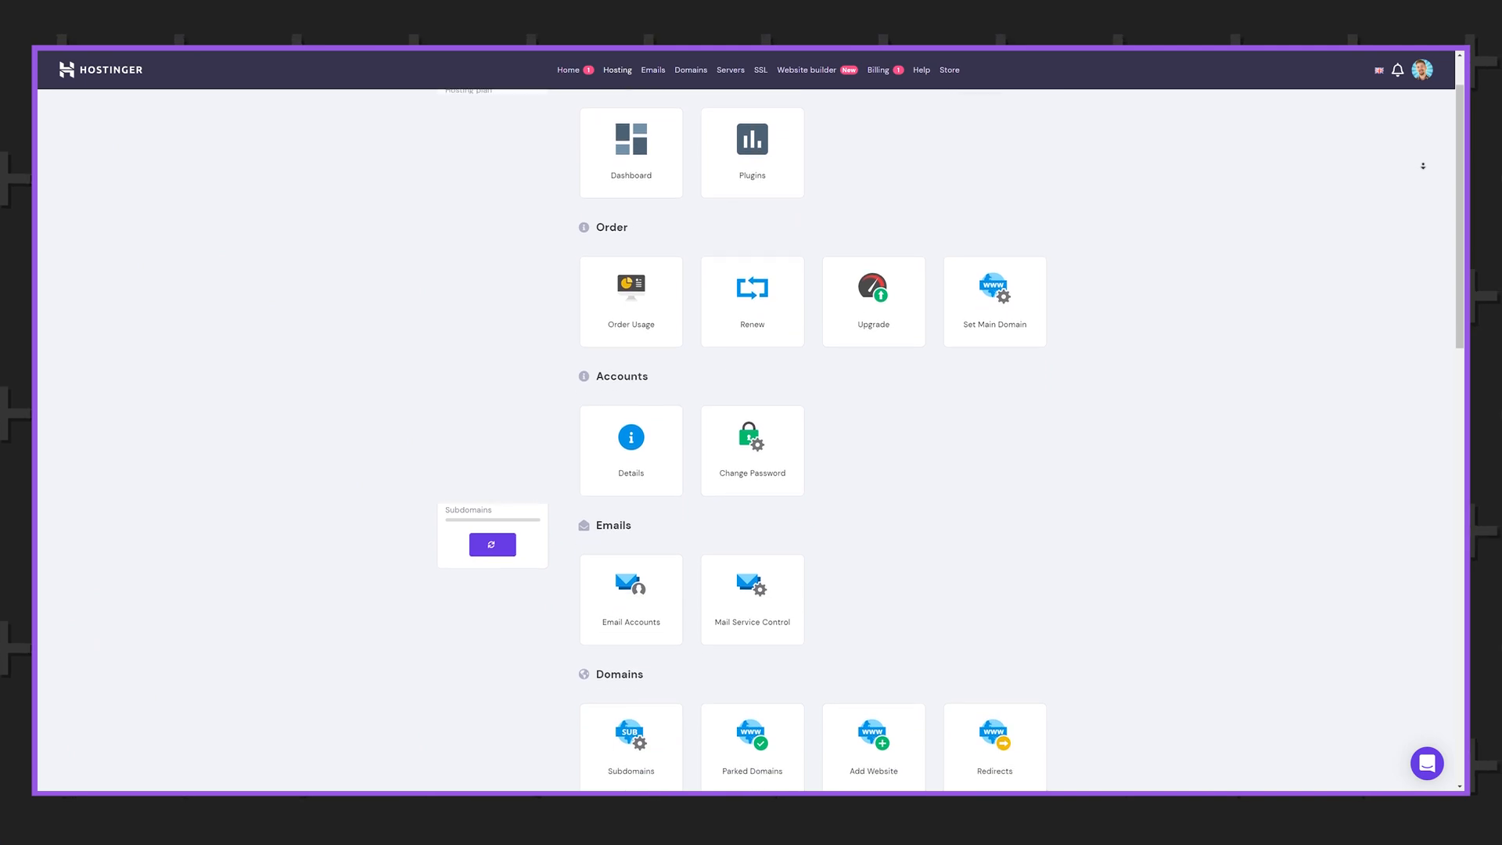
Scroll down to the Emails section and open Email Accounts to list the five active mailboxes
scroll(down, 3)
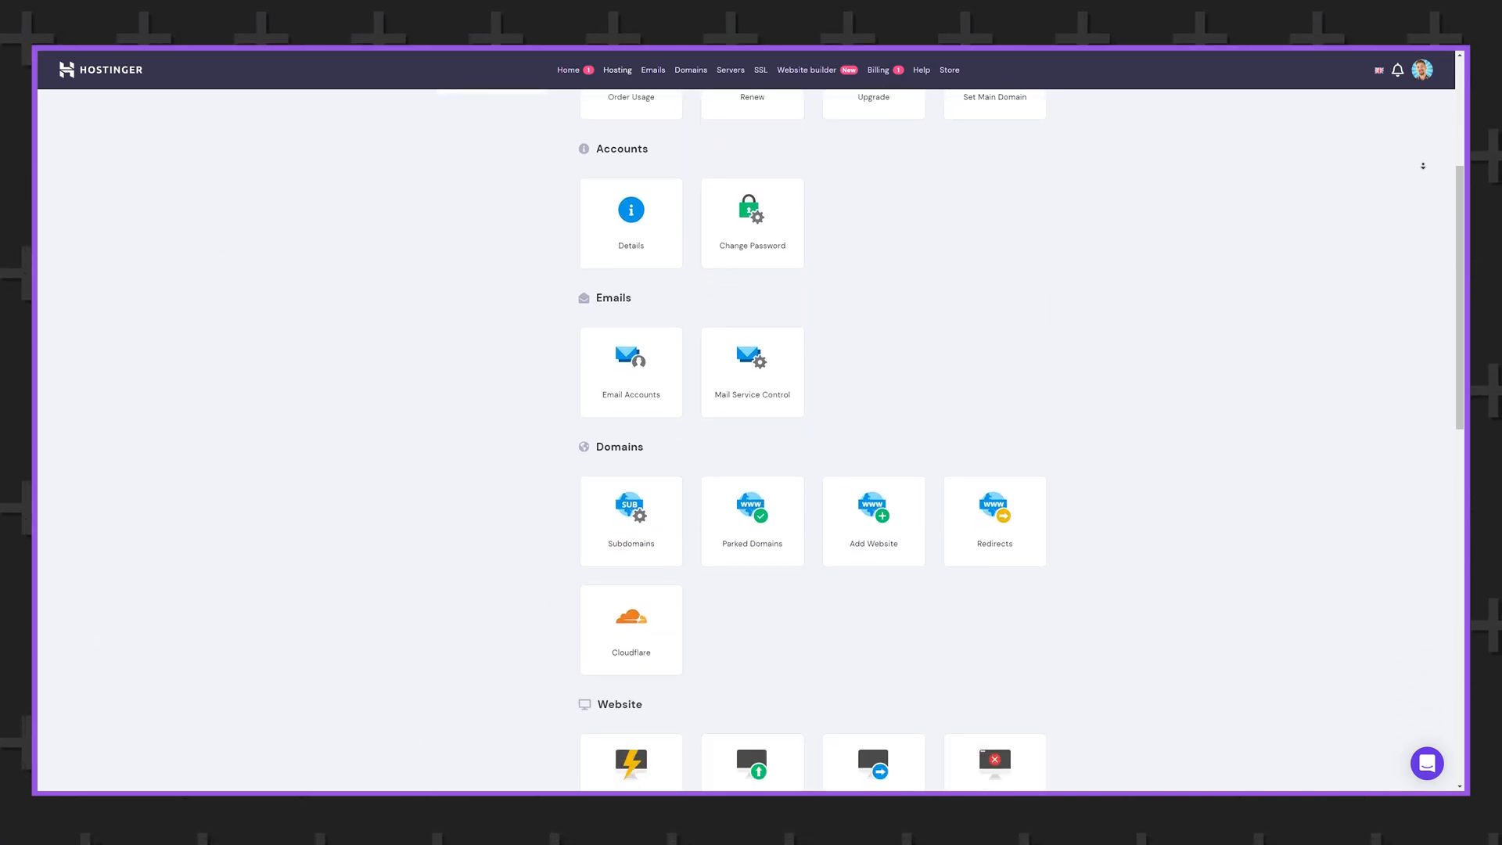
scroll(down, 3)
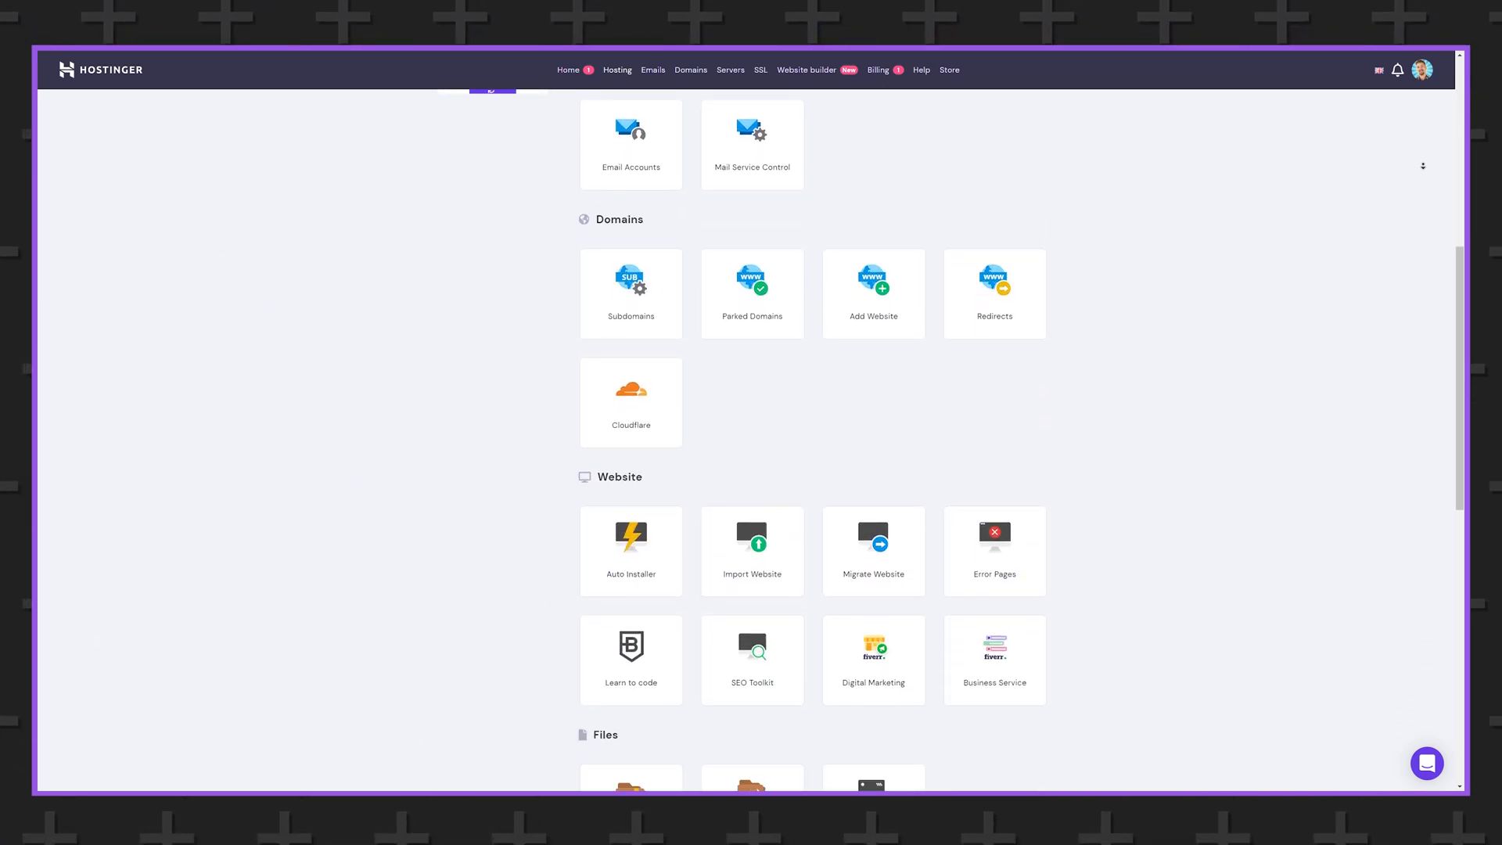
scroll(down, 3)
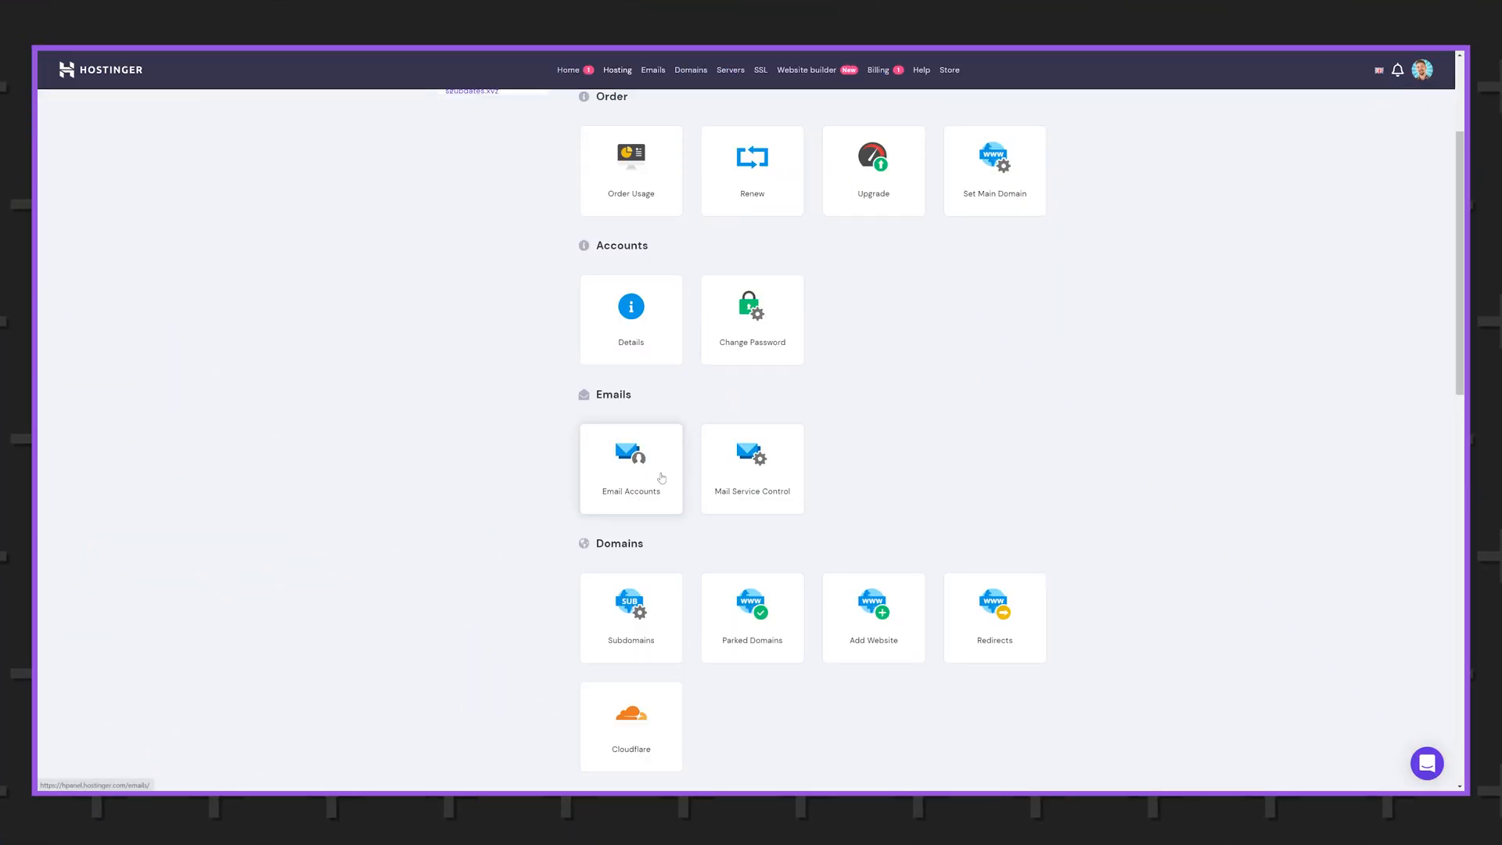
click(631, 468)
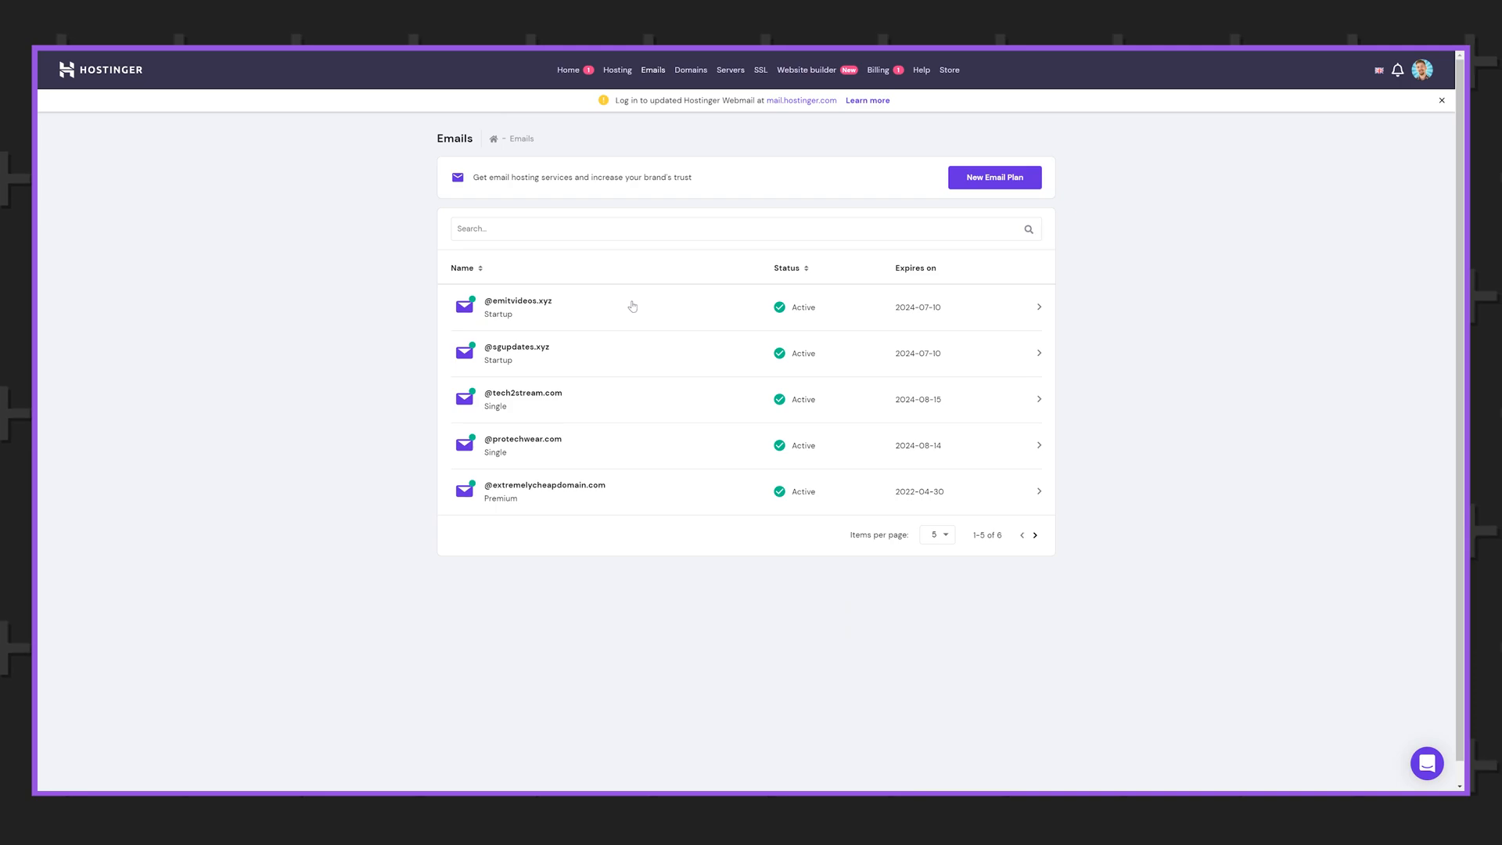